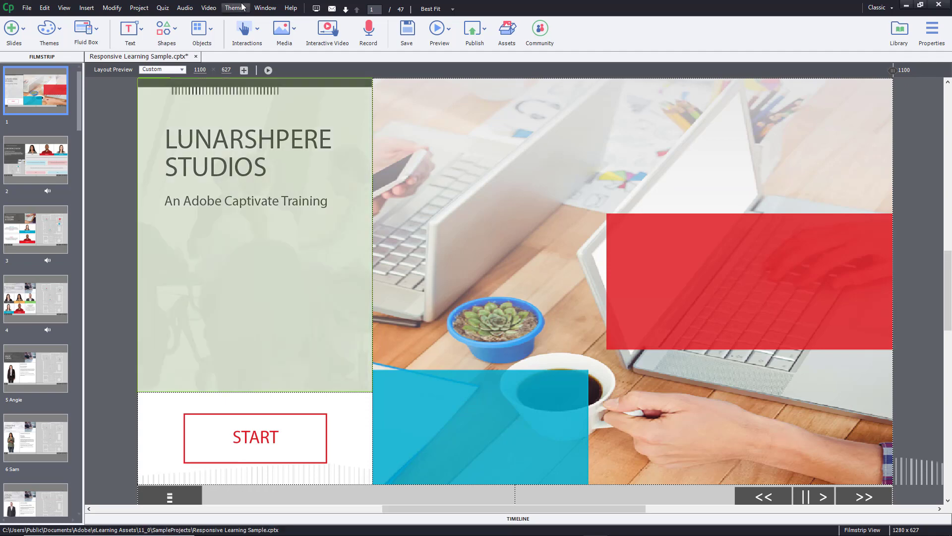
Open the Project Info panel from the Window menu
left_click(265, 8)
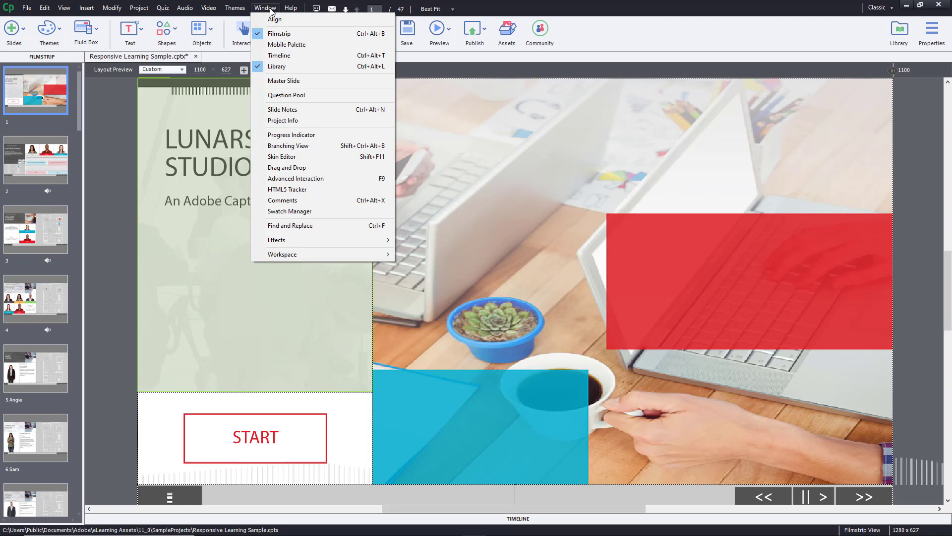
mouse_move(283, 120)
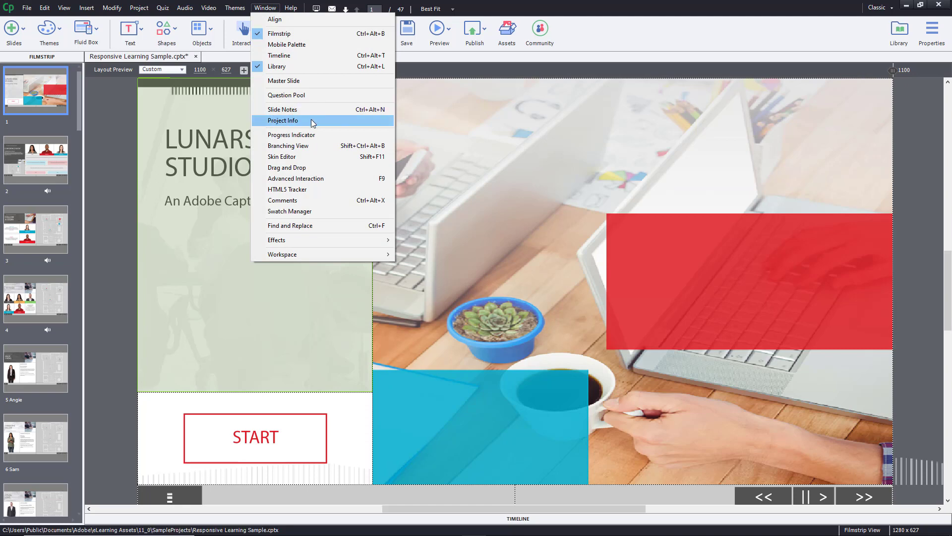
left_click(283, 120)
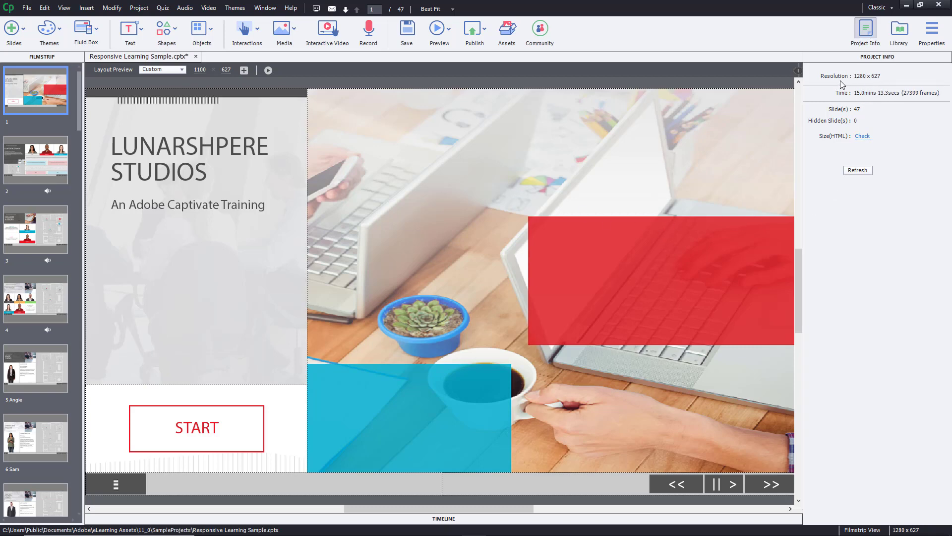
mouse_move(839, 140)
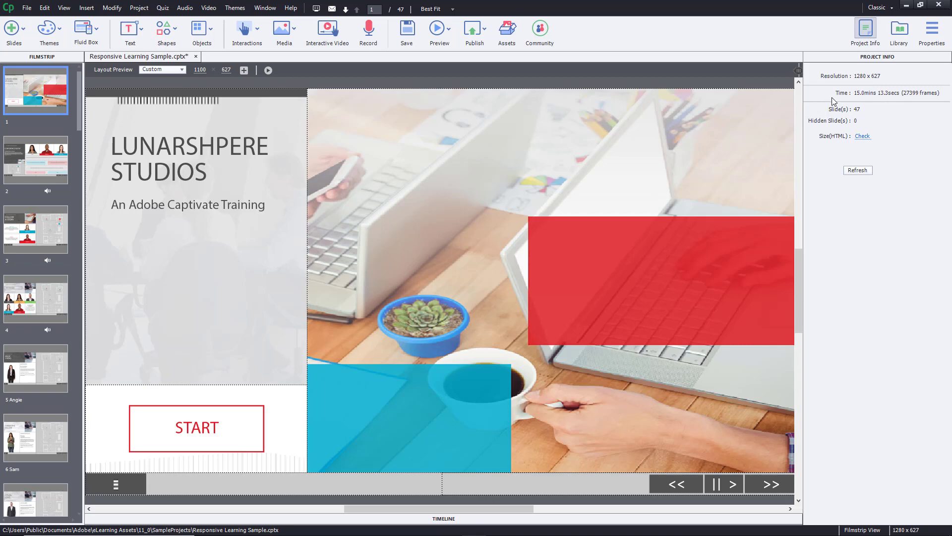
mouse_move(837, 104)
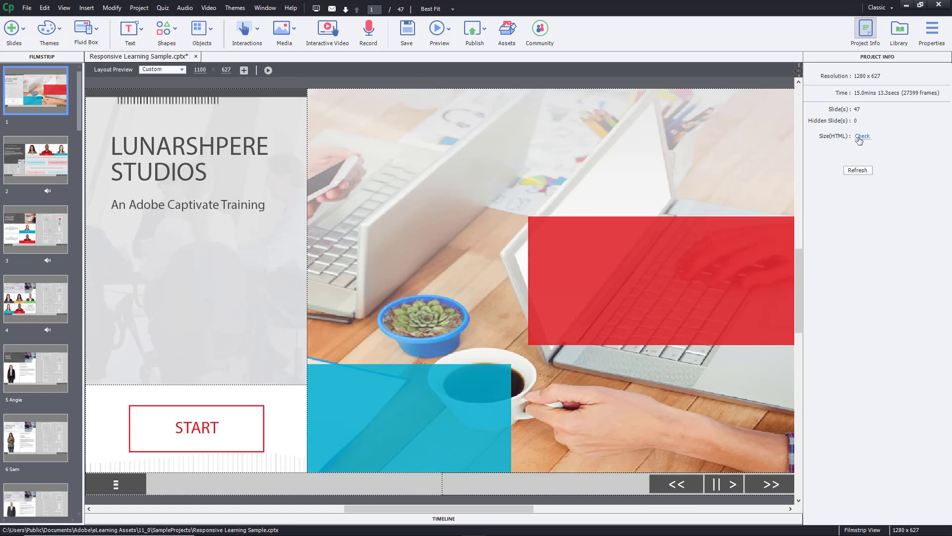
mouse_move(861, 142)
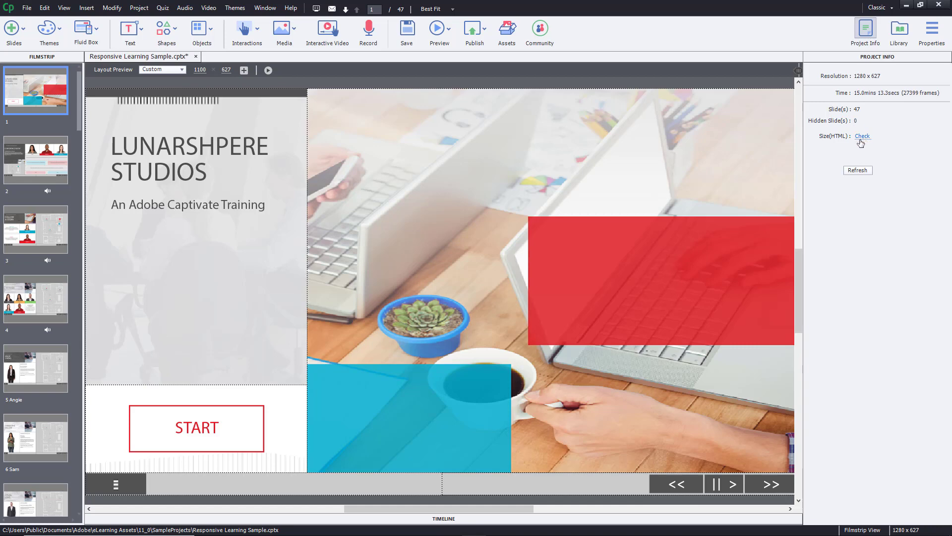
Check the Size(HTML) value, which reports 35.65 MB
left_click(862, 135)
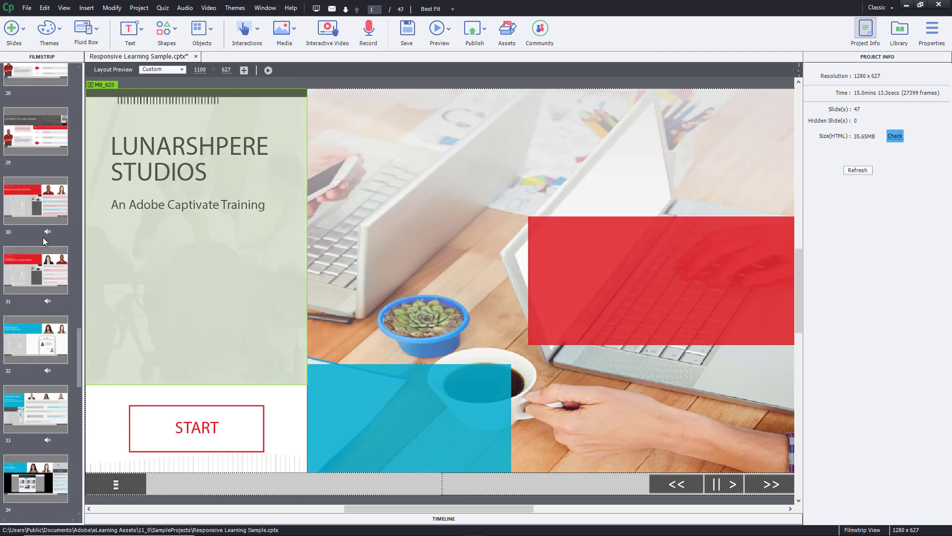
Delete filmstrip slides 30 and 31, confirming the deletion
left_click(35, 200)
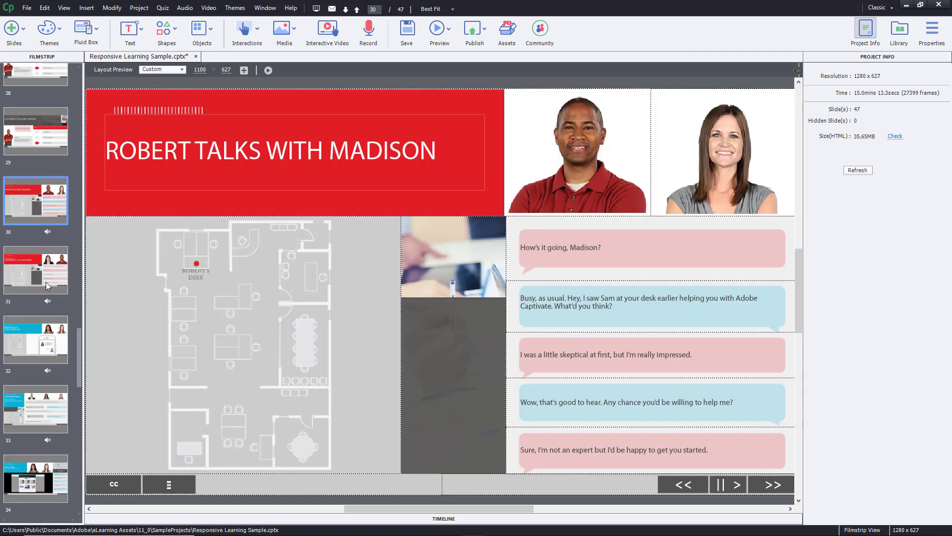
right_click(35, 270)
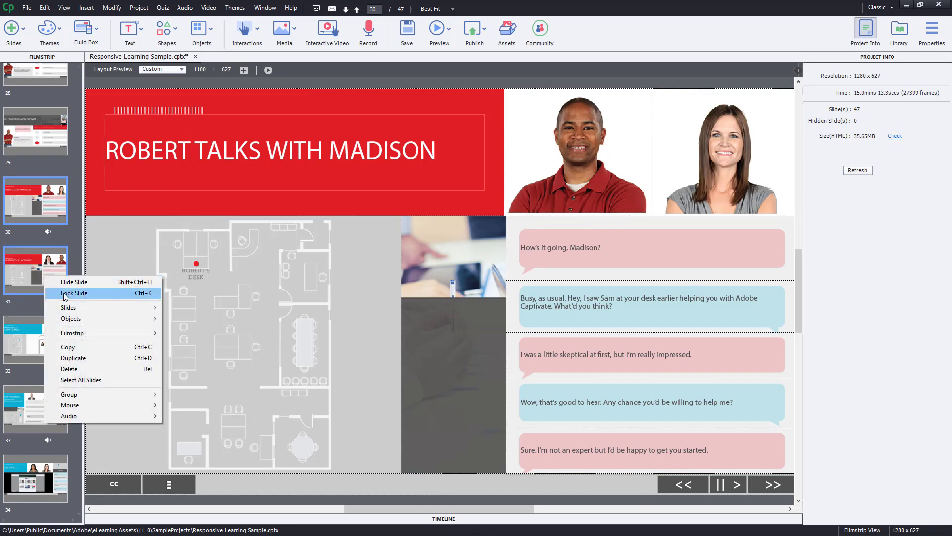
left_click(68, 369)
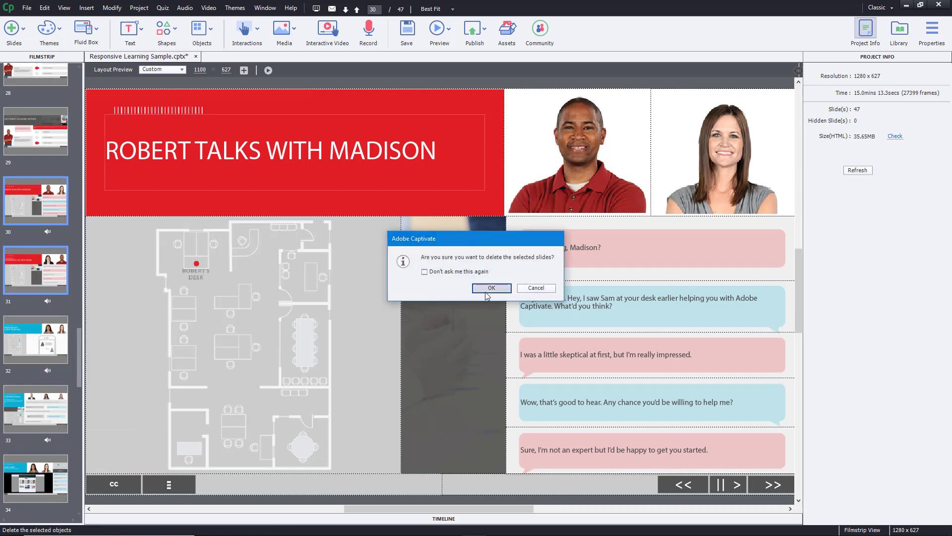
left_click(491, 287)
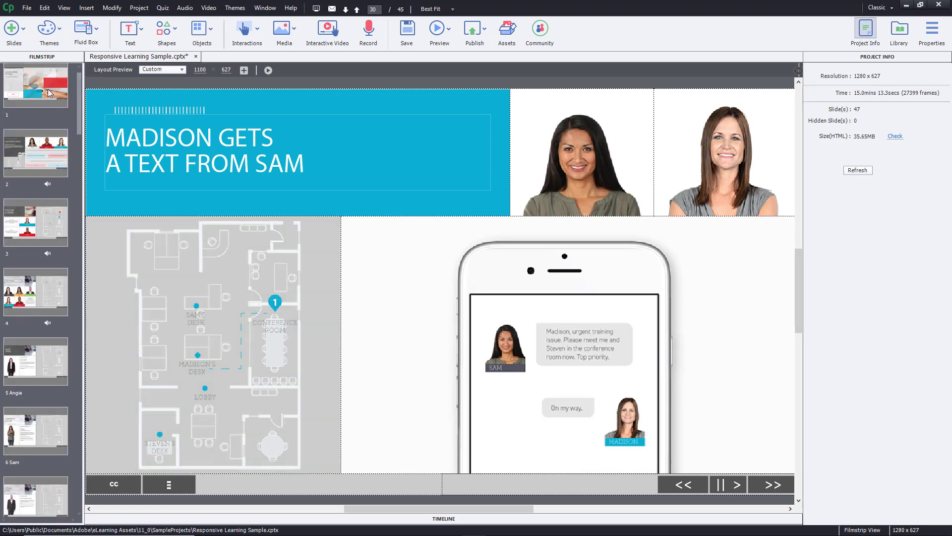
Refresh Project Info to 45 slides and about 13 minutes, then recheck HTML size (34.28 MB)
left_click(35, 86)
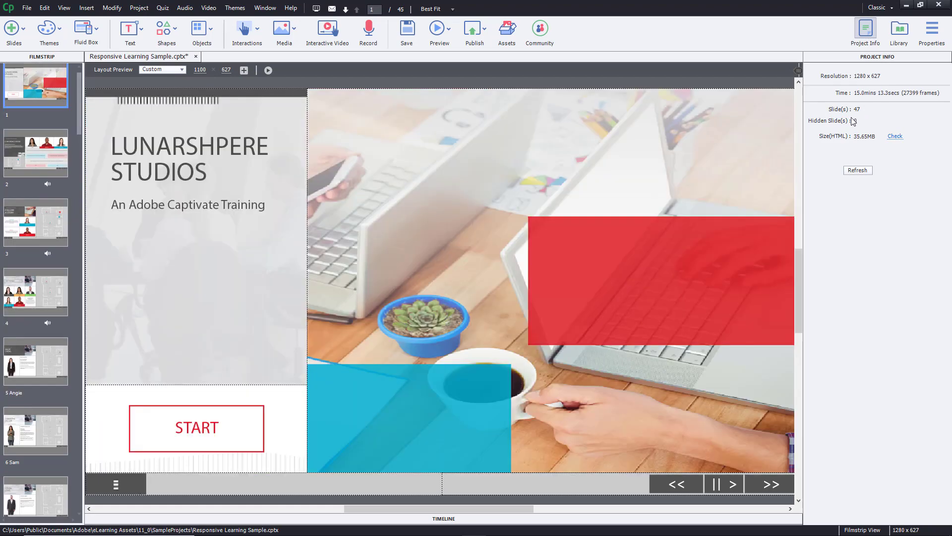
left_click(858, 170)
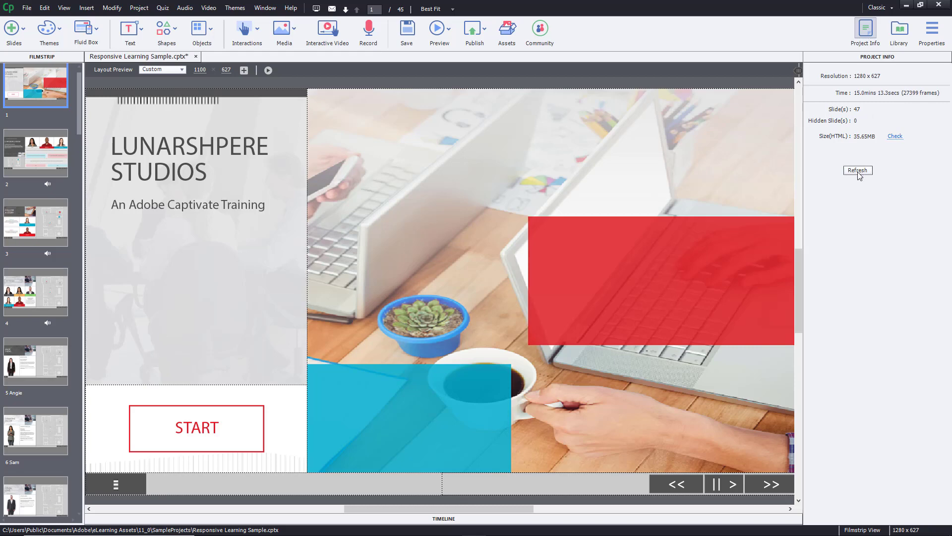
left_click(858, 170)
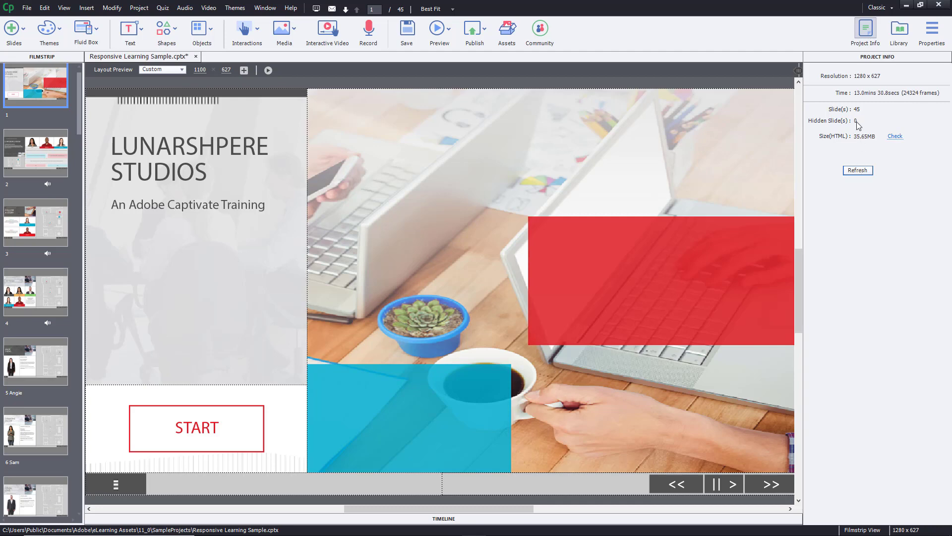
left_click(893, 136)
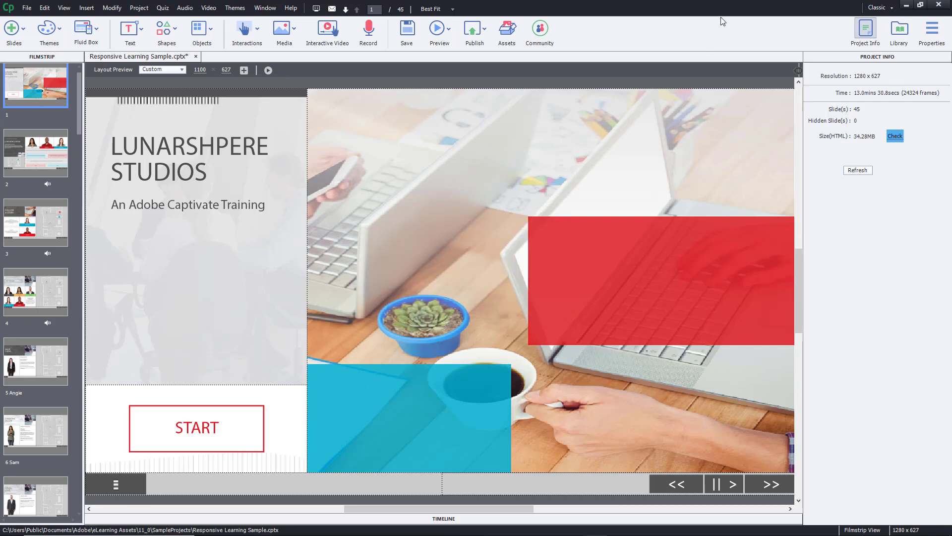
mouse_move(720, 41)
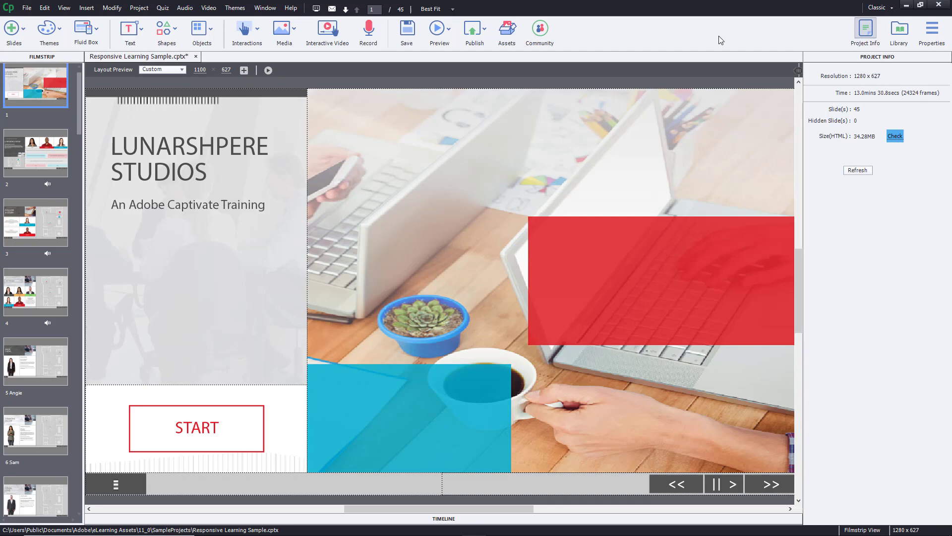
mouse_move(757, 57)
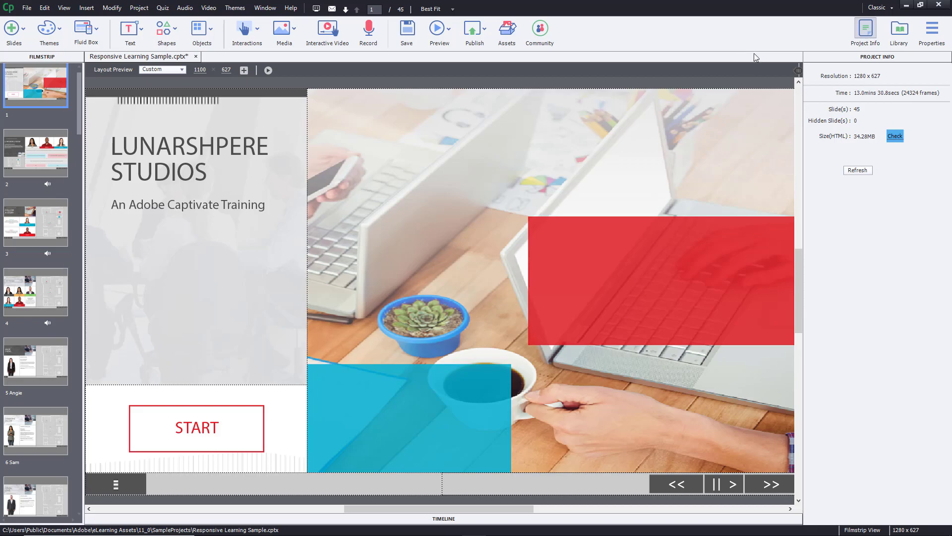